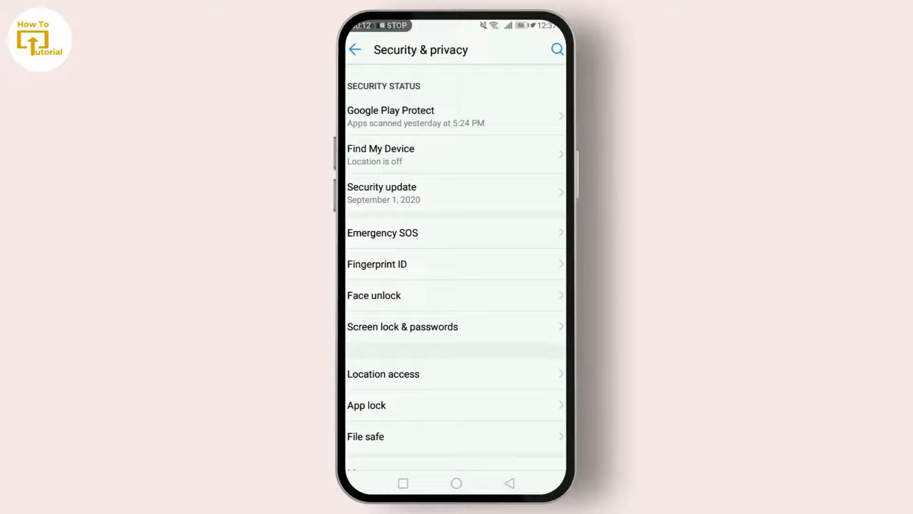
# Browse the App lock list, then go into Fingerprint ID management.
pyautogui.click(366, 404)
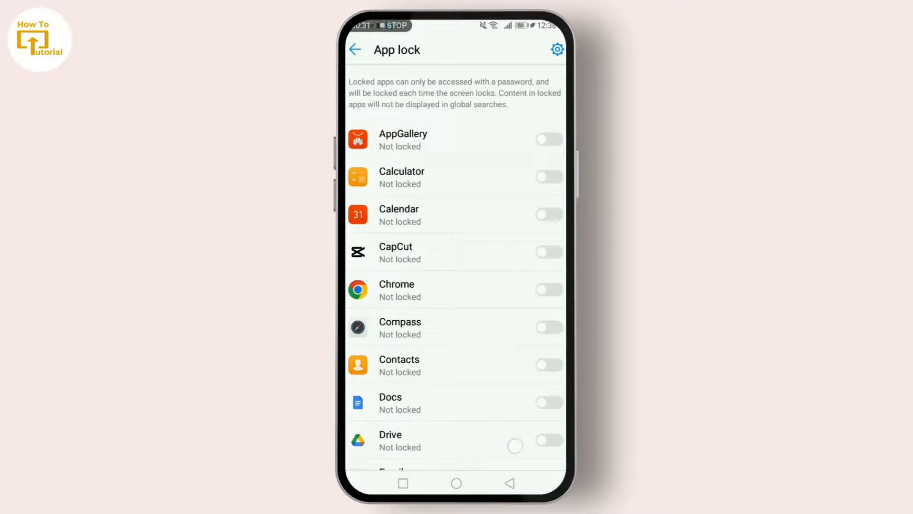
pyautogui.scroll(-3)
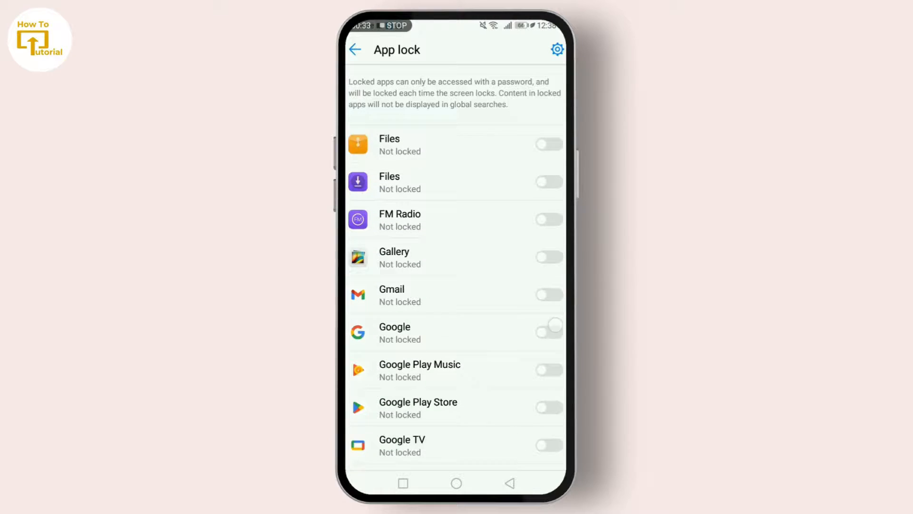
pyautogui.scroll(-3)
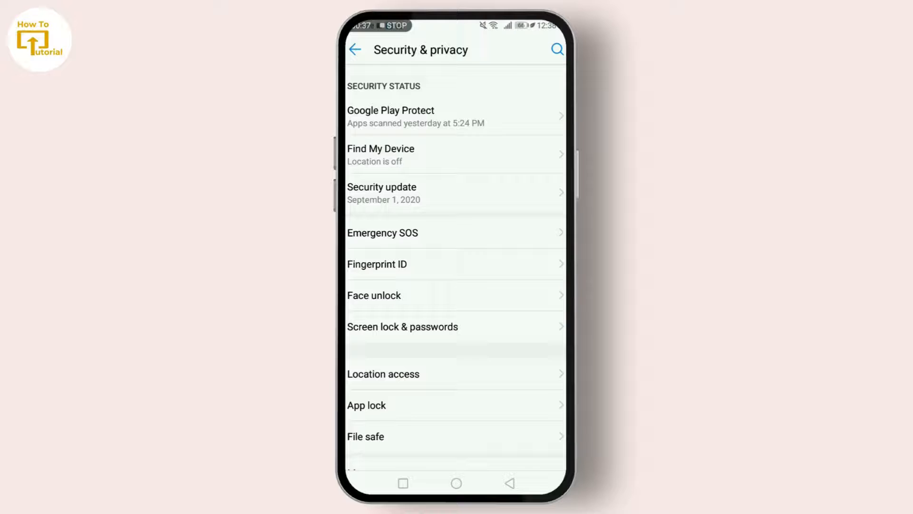
pyautogui.click(377, 264)
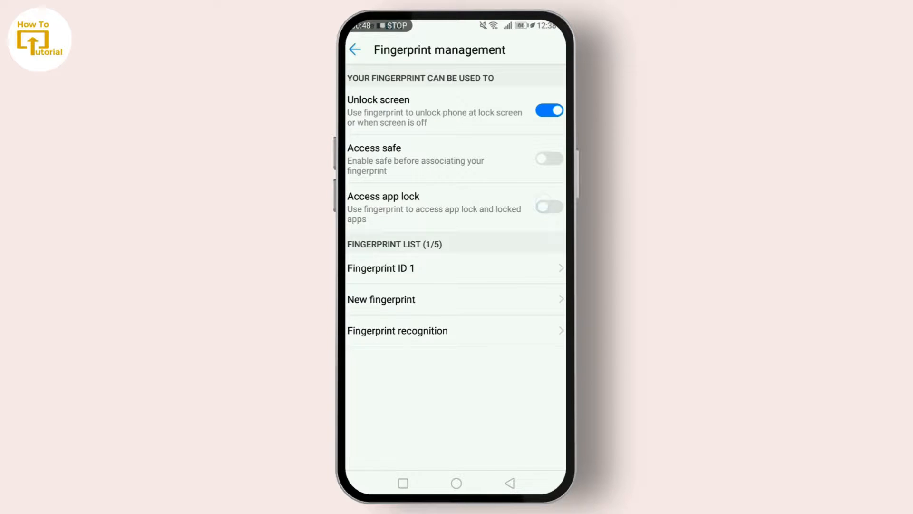
# Switch on Access app lock for the fingerprint and return to Security & privacy.
pyautogui.click(548, 207)
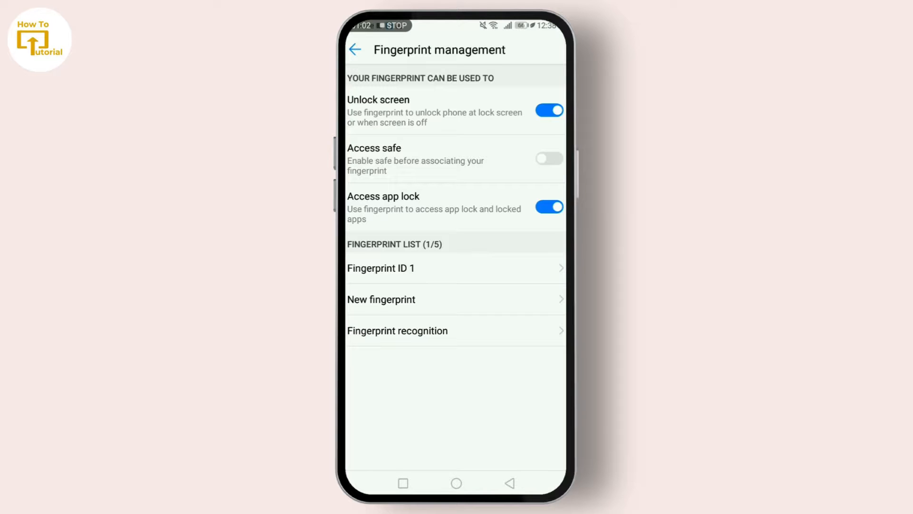
pyautogui.click(354, 49)
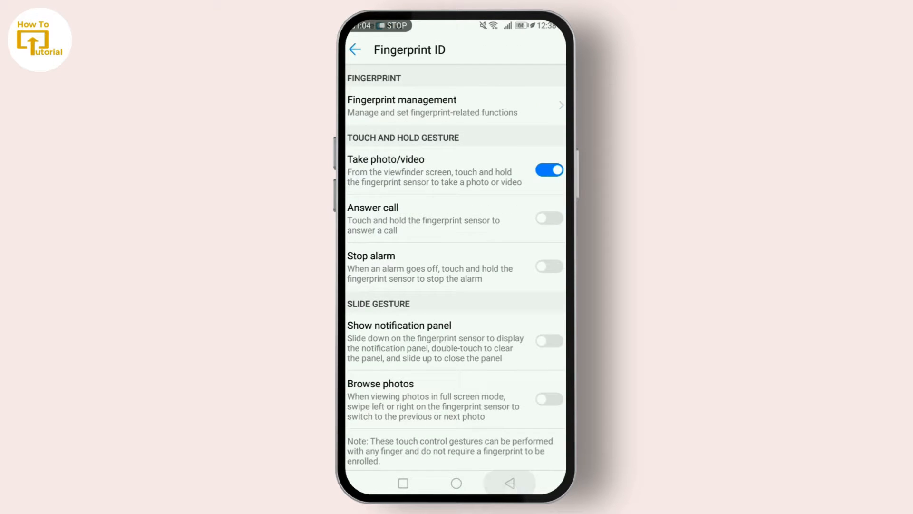
pyautogui.click(354, 49)
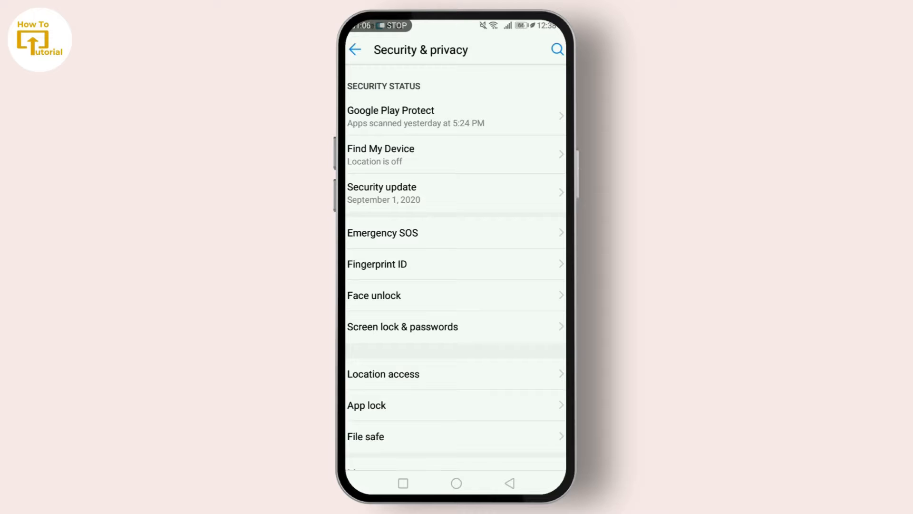